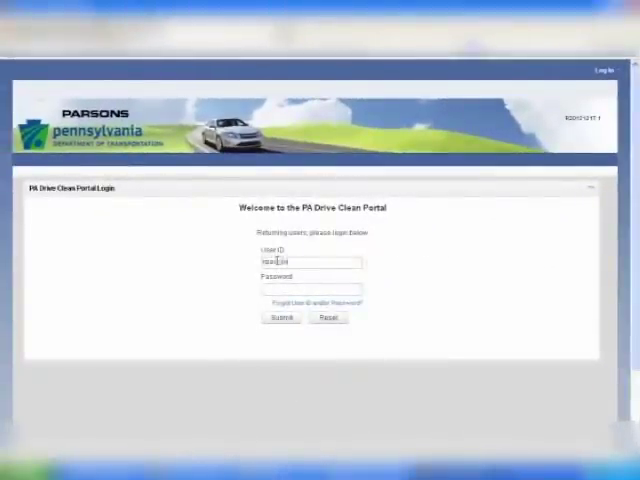
# Follow the 'Forgot User ID/Enabled Password?' link to reach the reset request page
pyautogui.click(308, 288)
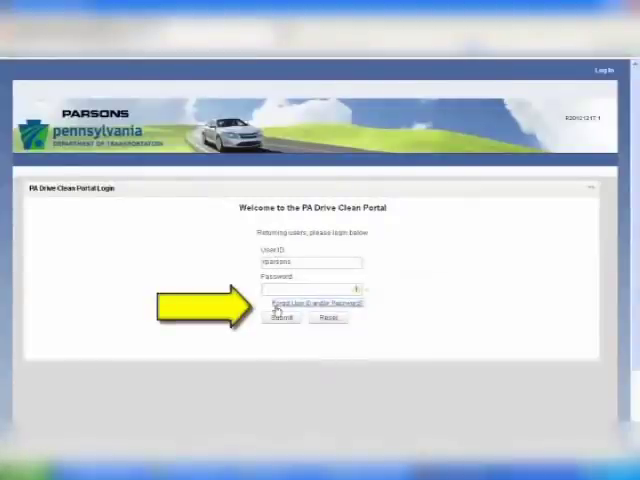
pyautogui.click(310, 296)
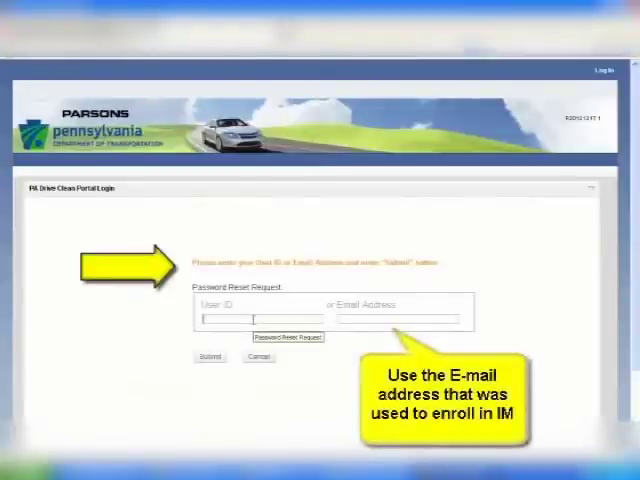
# Enter the account User ID in the Password Reset Request form and submit it
pyautogui.write('bparsons')
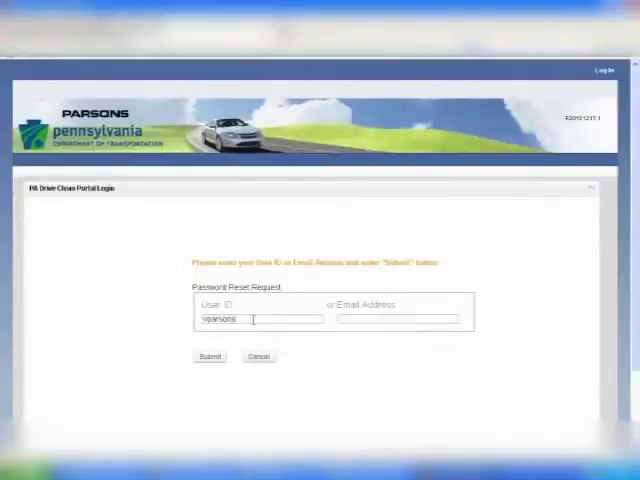
pyautogui.click(210, 356)
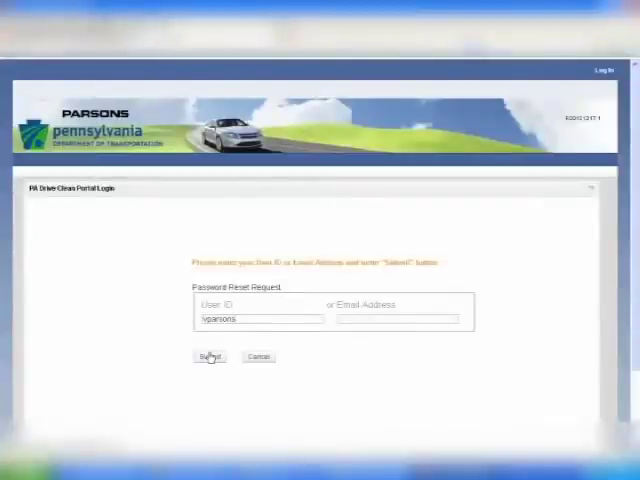
pyautogui.click(208, 356)
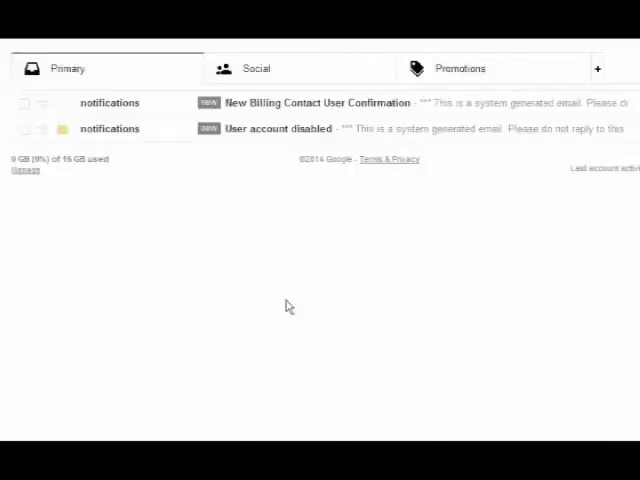
pyautogui.moveTo(240, 144)
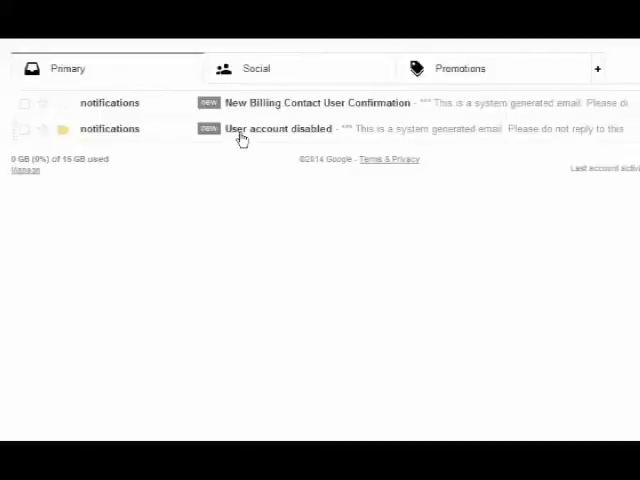
# Copy the temporary password from the New Billing Contact User Confirmation email
pyautogui.click(318, 102)
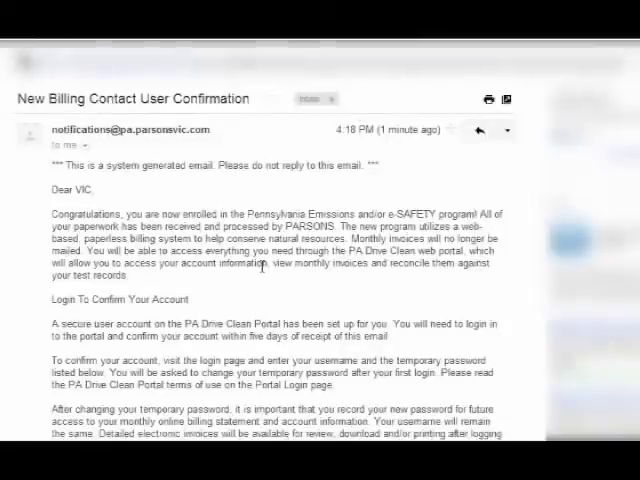
pyautogui.scroll(-3)
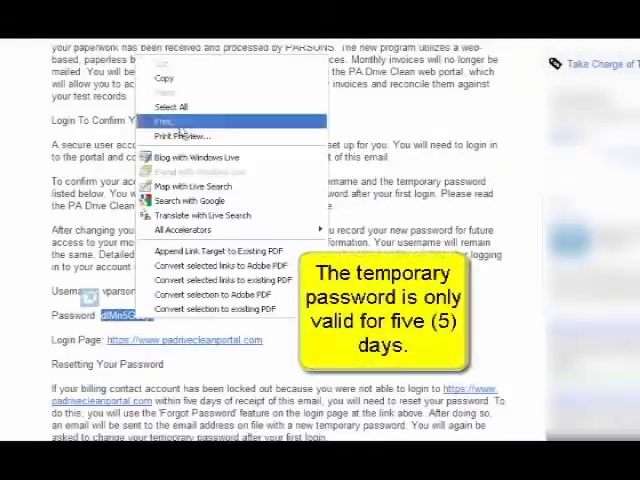
pyautogui.moveTo(178, 82)
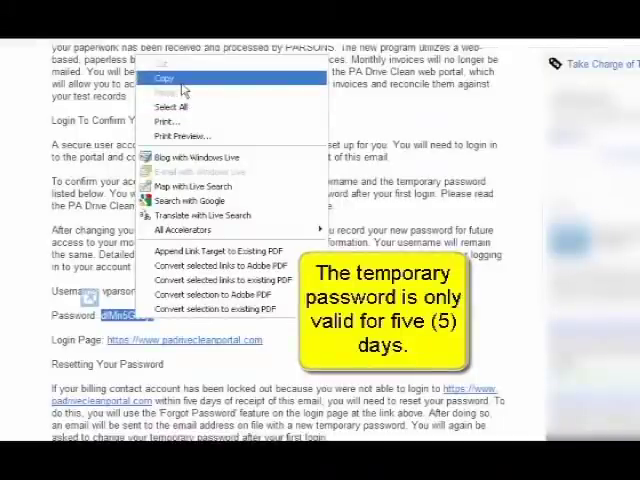
pyautogui.click(176, 76)
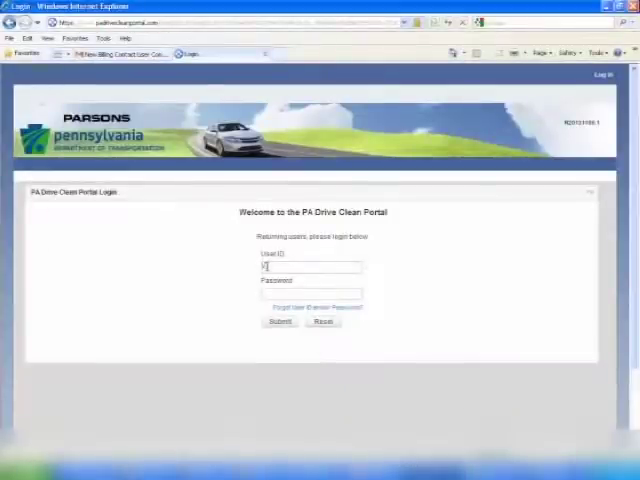
# Log in as user 'parsons' with the pasted temporary password
pyautogui.write('parsons')
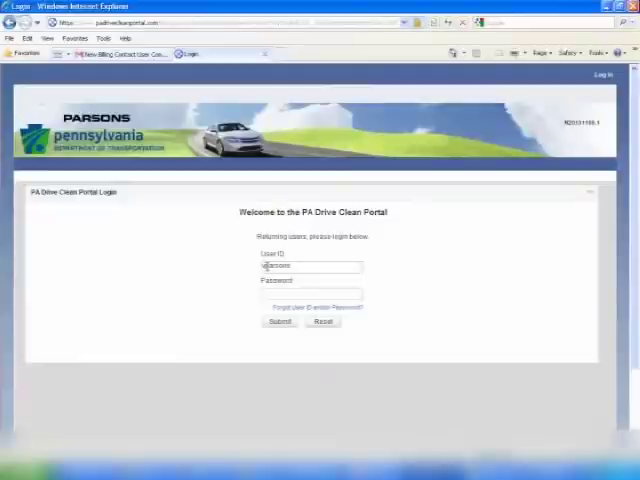
pyautogui.click(280, 322)
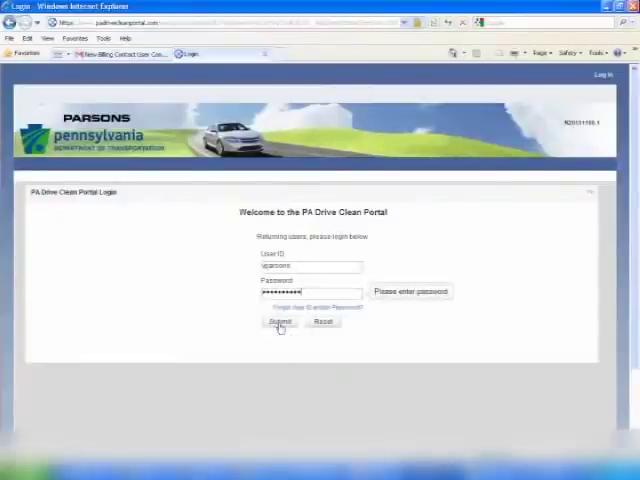
pyautogui.click(280, 320)
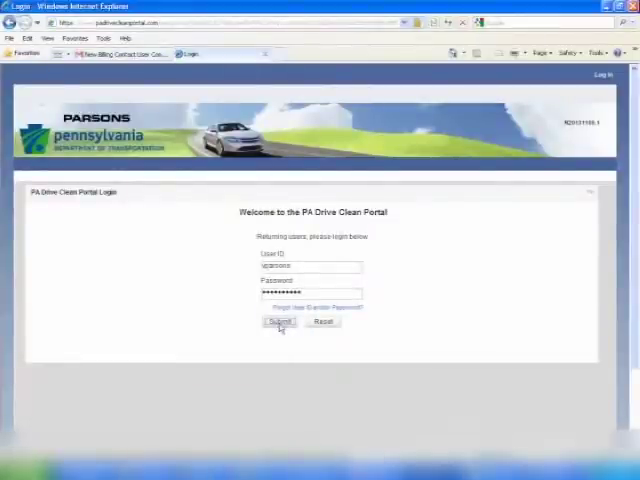
pyautogui.click(280, 320)
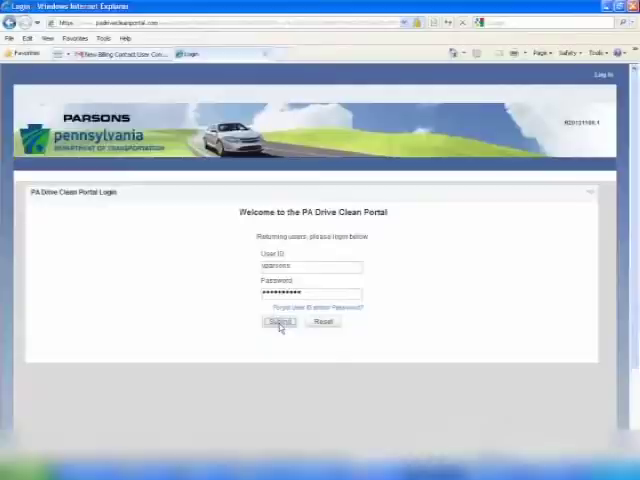
# Paste the temporary password as Current, enter and confirm a new password, and save it
pyautogui.click(280, 320)
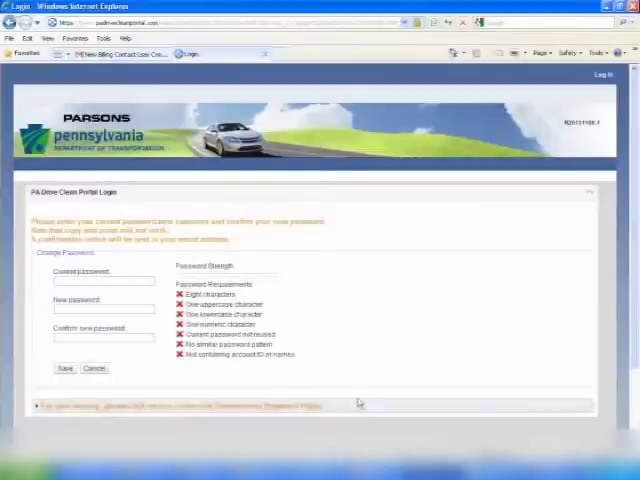
pyautogui.rightClick(104, 284)
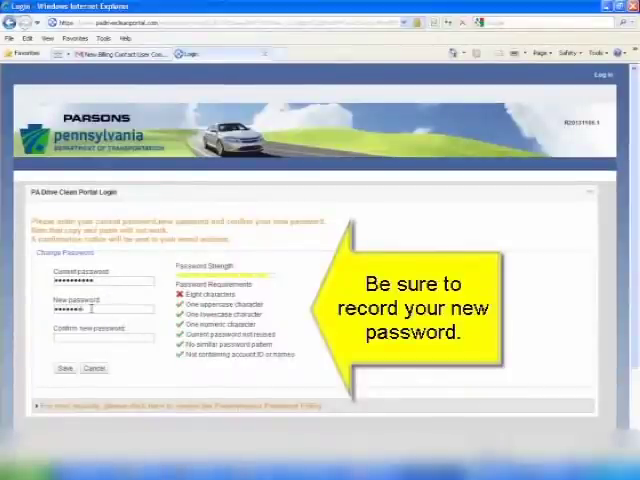
pyautogui.write('•••••')
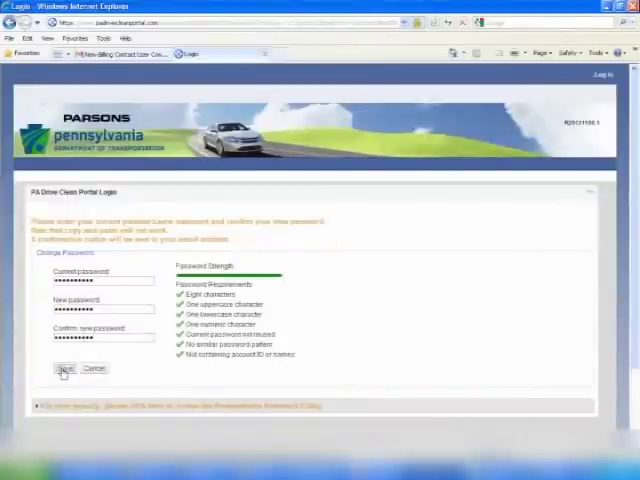
pyautogui.click(66, 368)
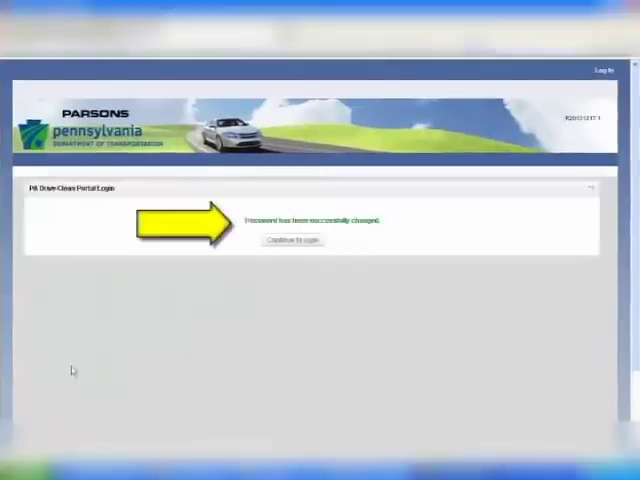